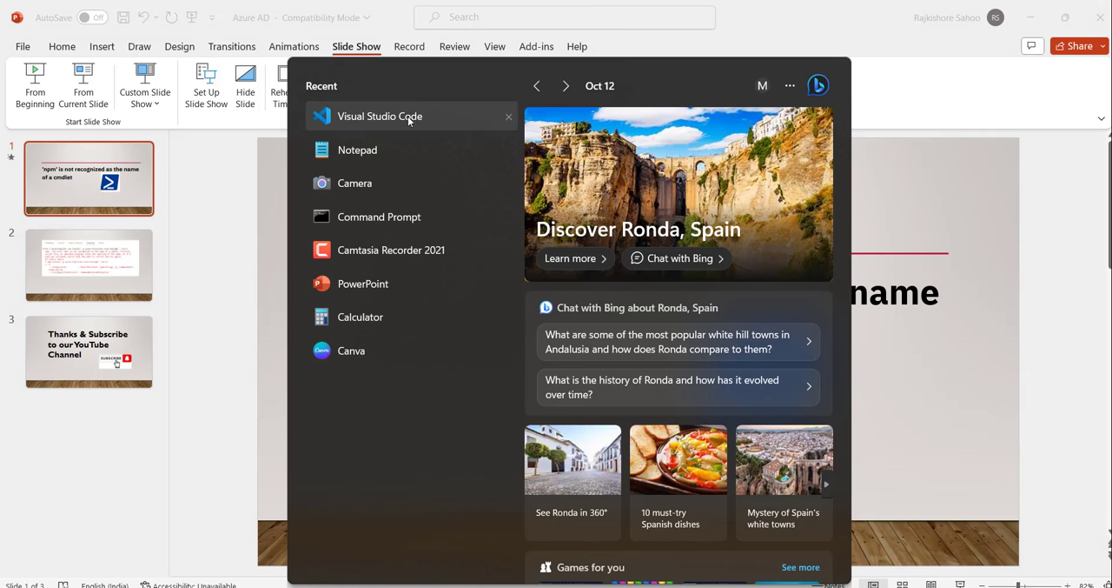
Step: Launch Visual Studio Code, maximize its window and show the Terminal menu
left_click(379, 115)
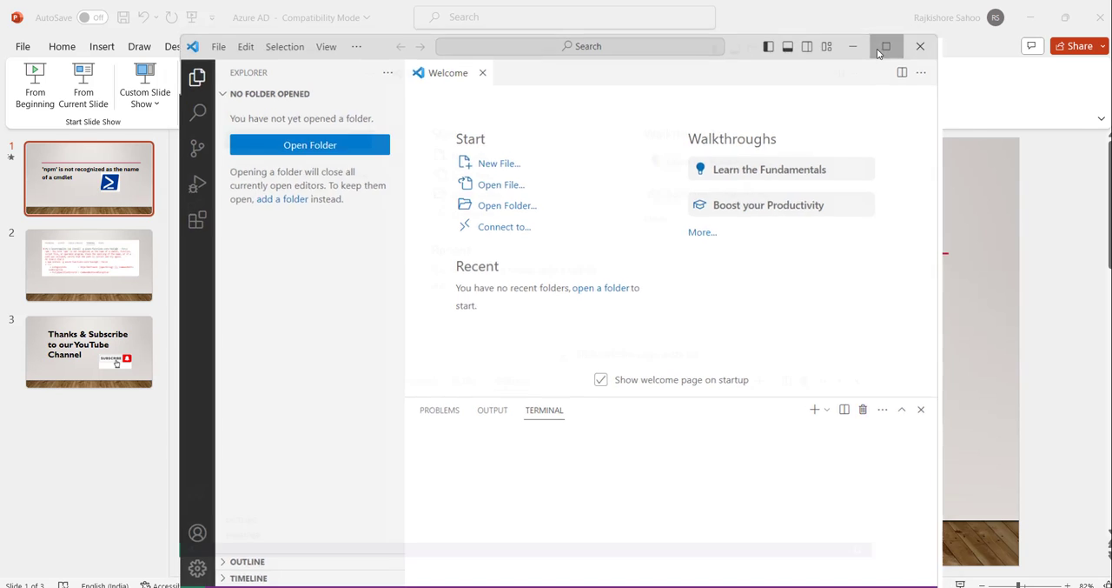
left_click(886, 47)
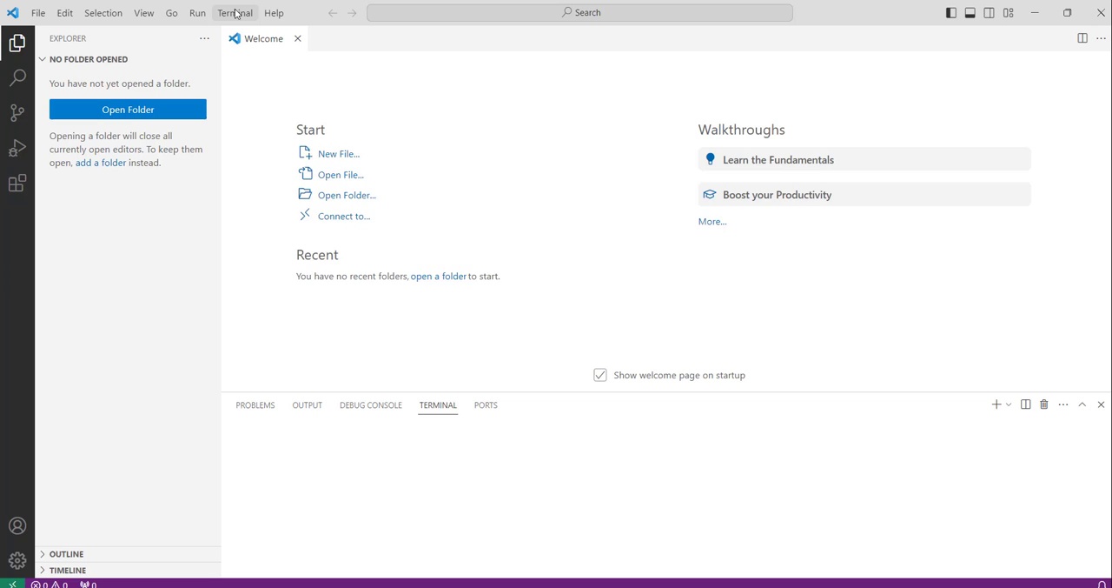
left_click(235, 12)
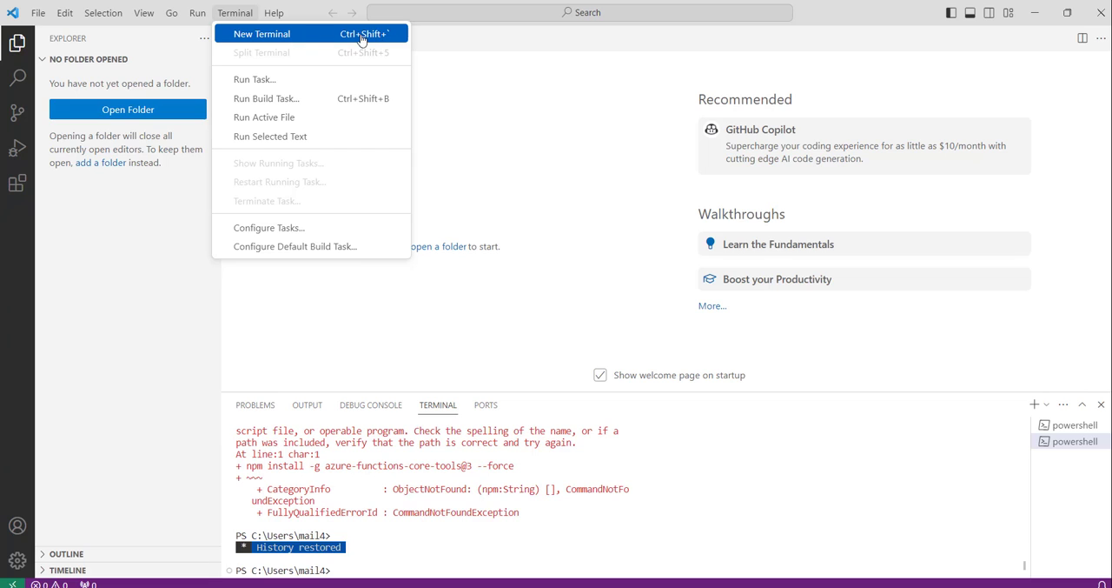
Step: Run npm install -g azure-functions-core-tools@4 --force in a new terminal and highlight the 'npm is not recognized' error
left_click(263, 35)
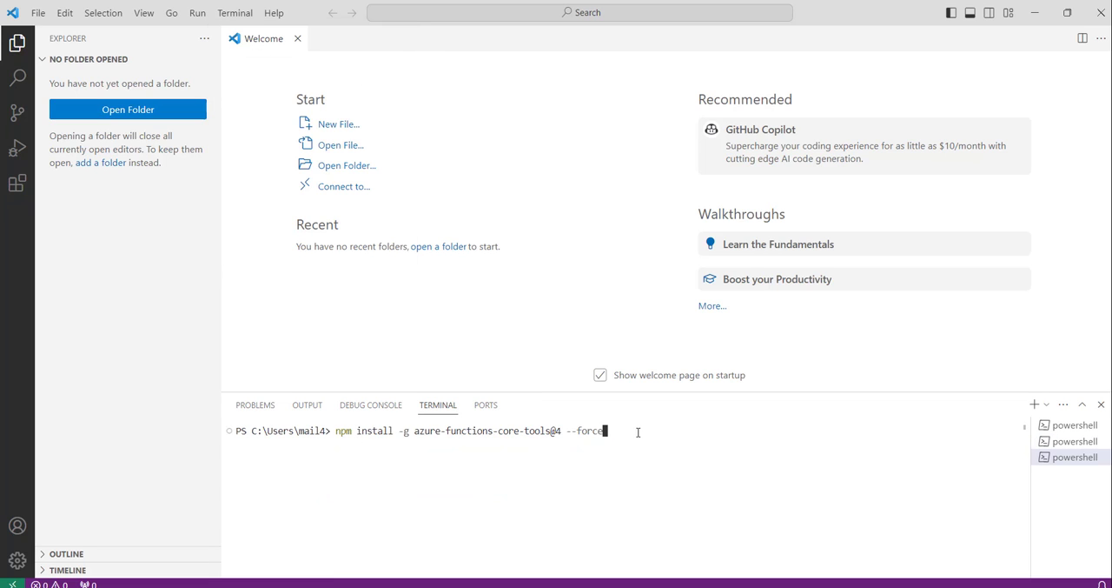
mouse_move(402, 440)
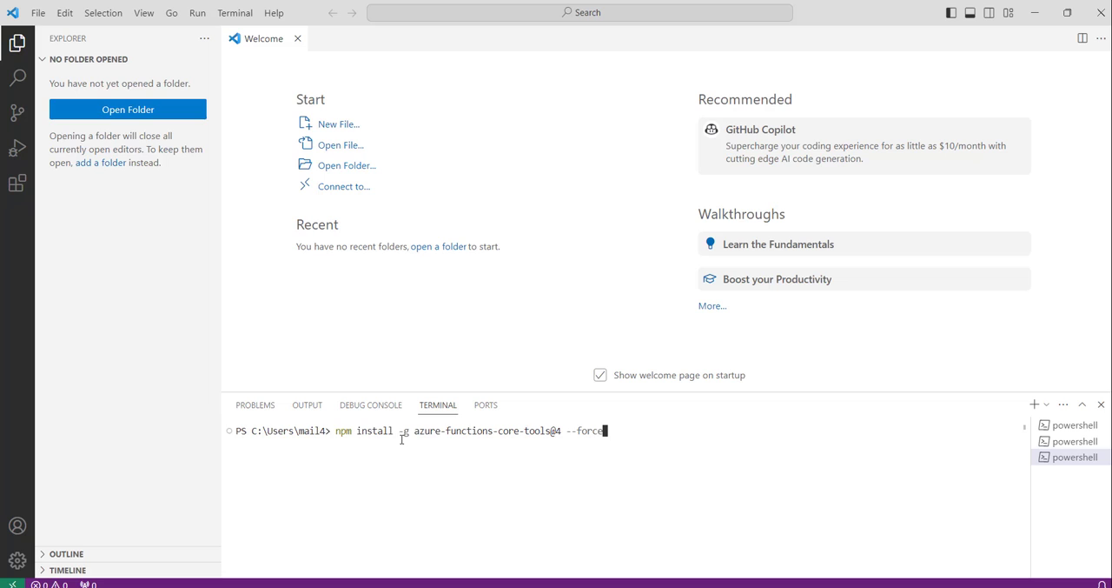
mouse_move(420, 435)
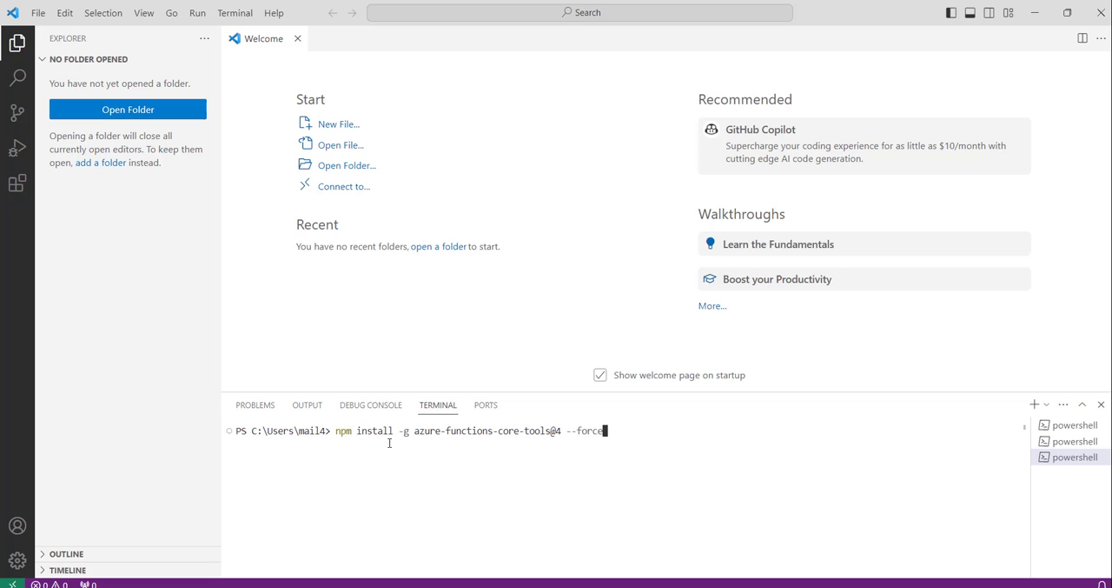
mouse_move(429, 443)
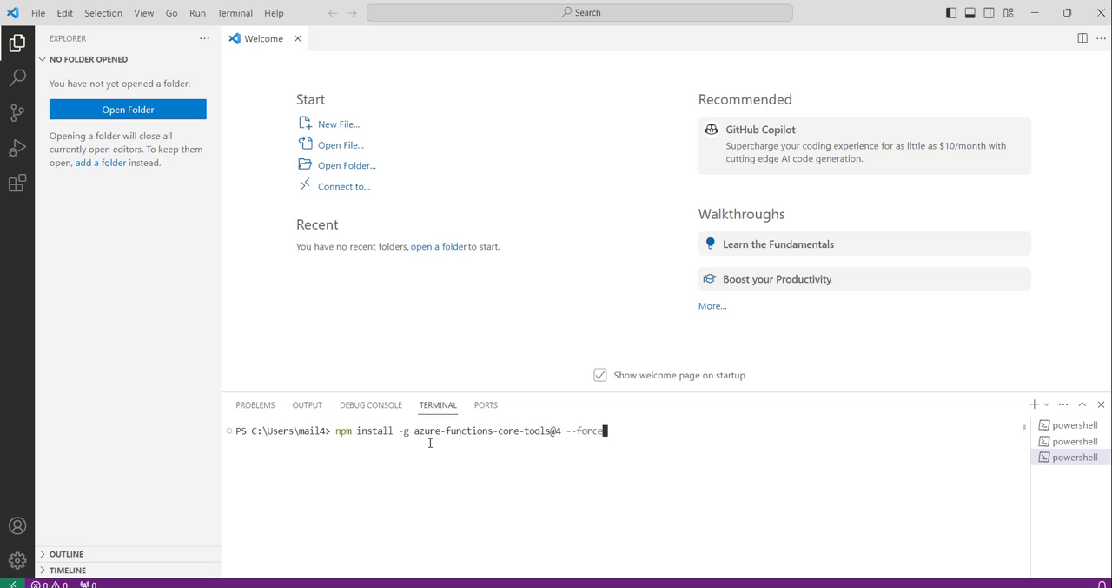
mouse_move(536, 435)
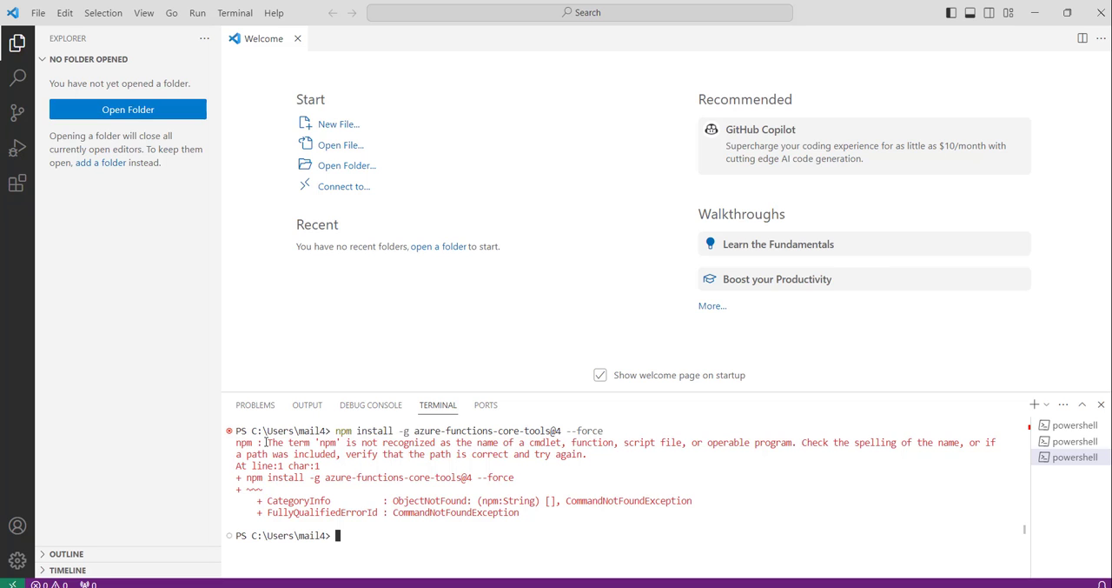
left_click_drag(268, 442, 346, 441)
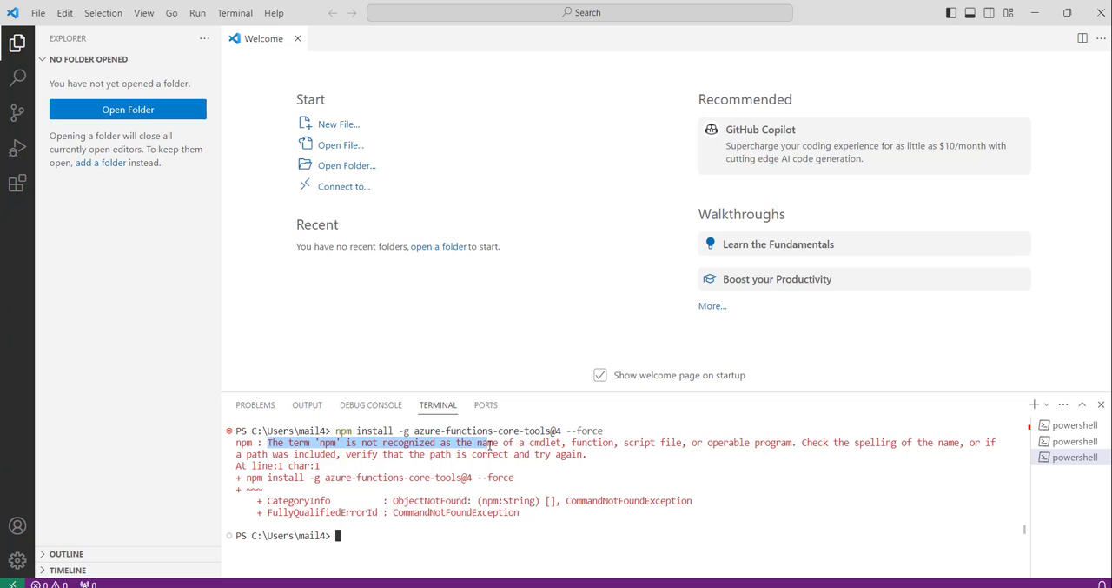
mouse_move(559, 441)
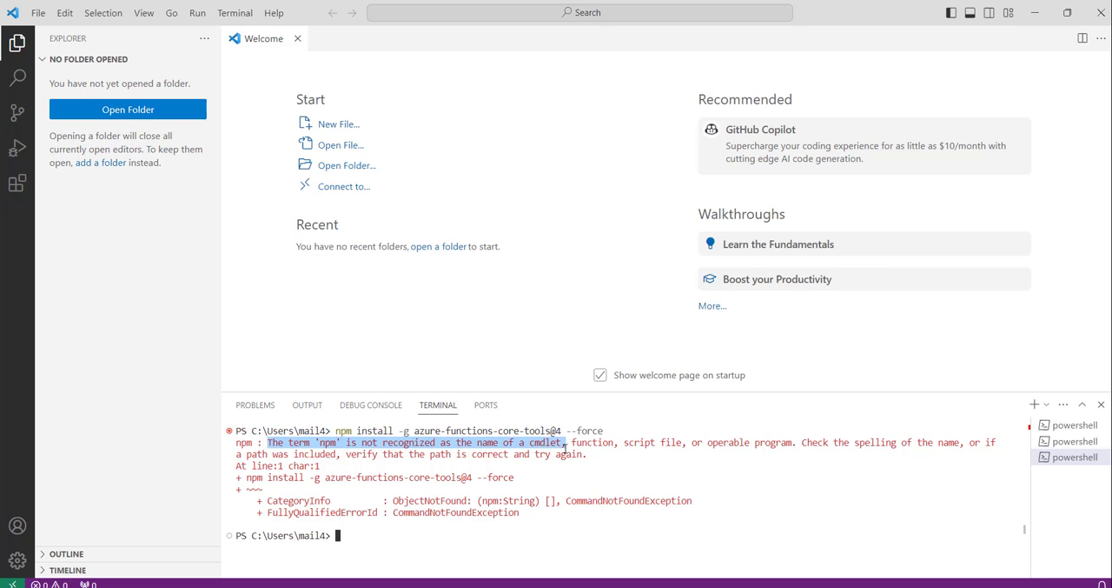
mouse_move(616, 462)
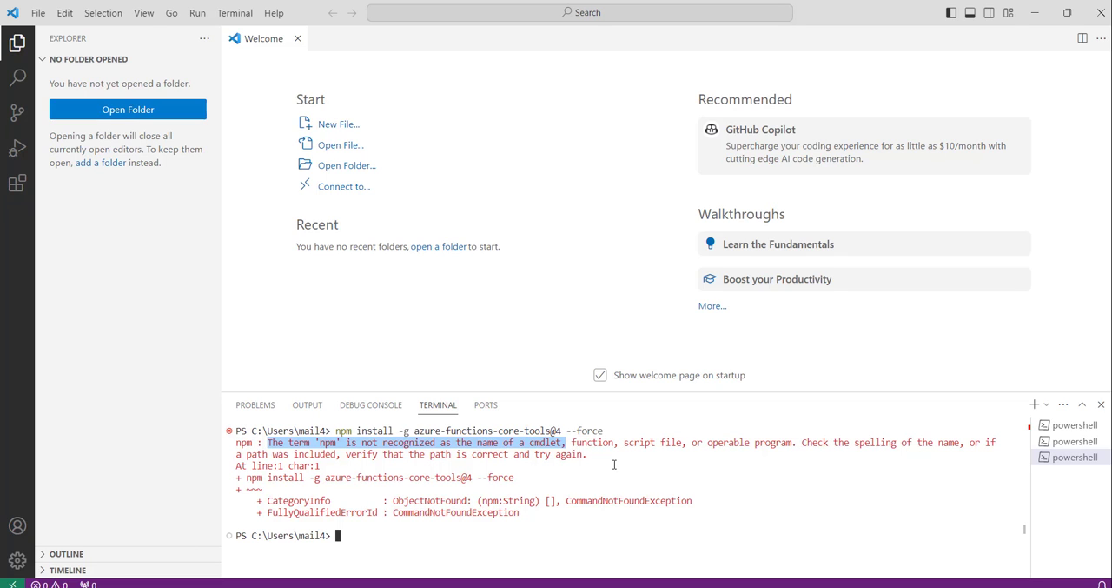
mouse_move(654, 462)
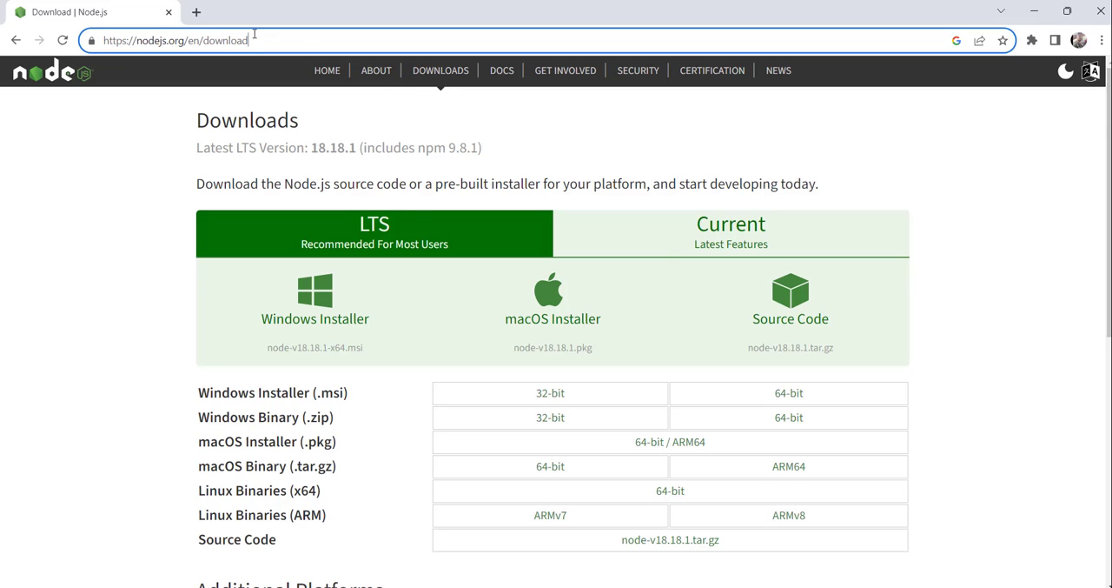
mouse_move(790, 393)
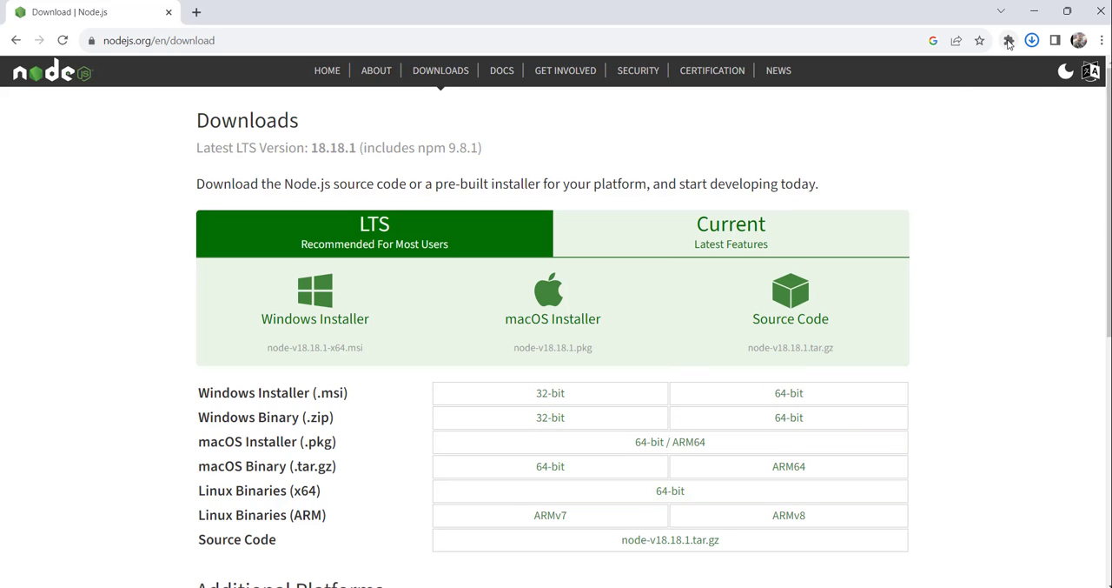
Step: Check the download progress of the node-v18.18.1-x64.msi installer in Chrome
left_click(1032, 38)
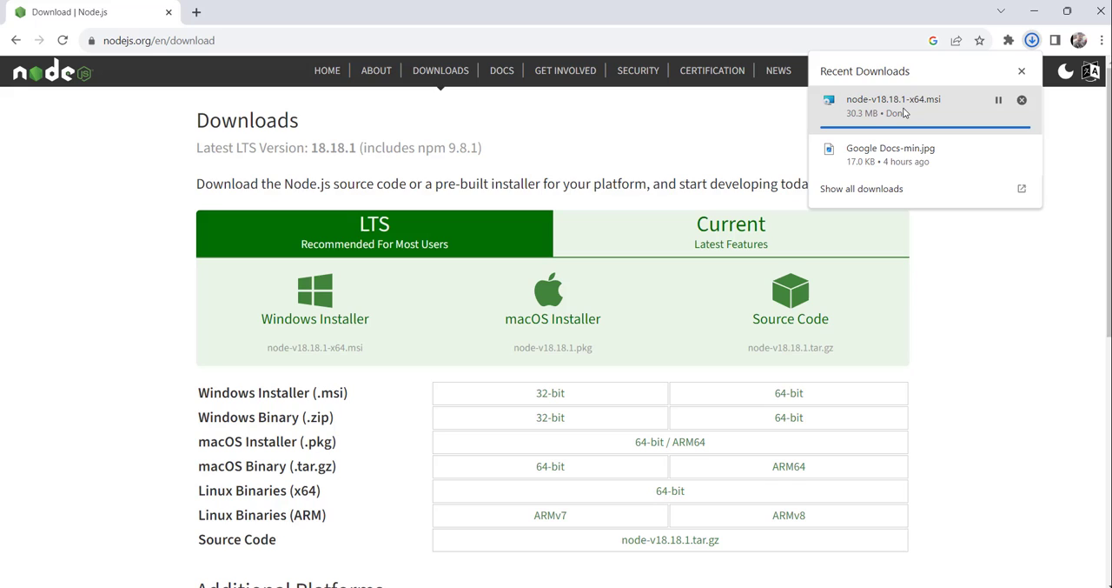
mouse_move(906, 114)
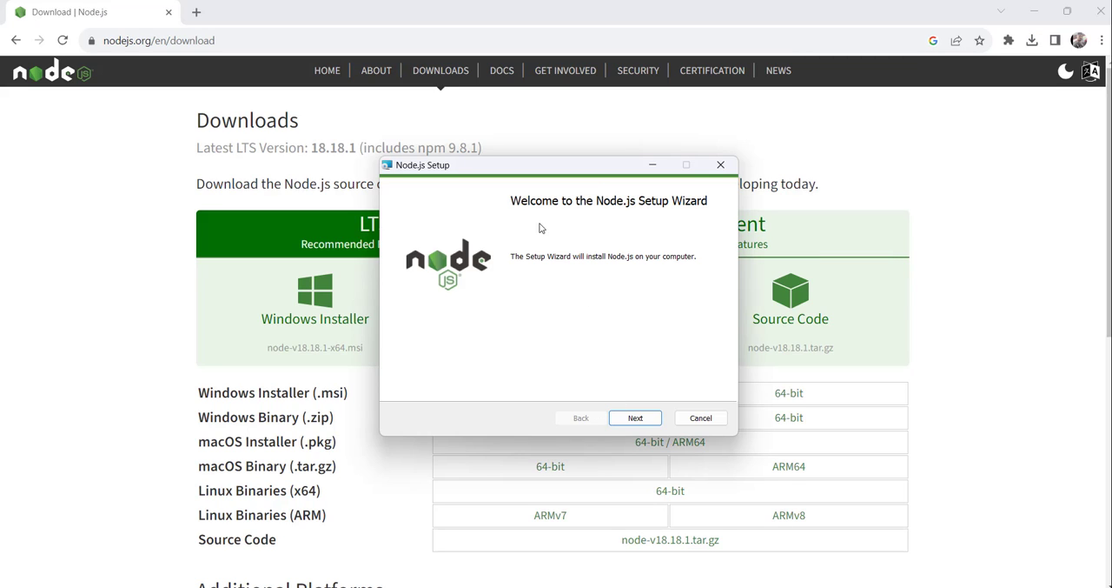
mouse_move(633, 242)
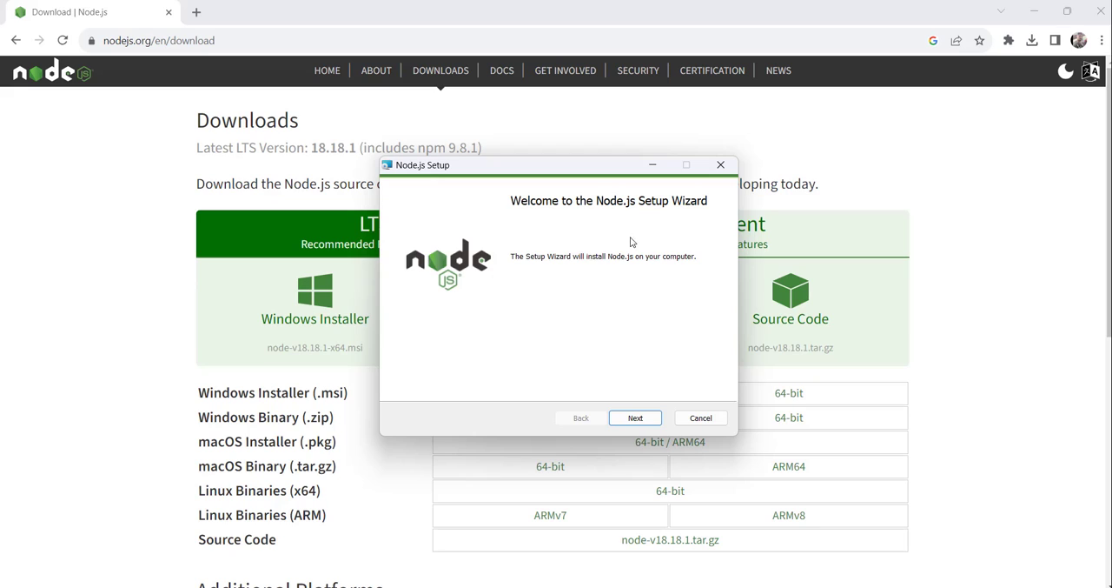
mouse_move(726, 198)
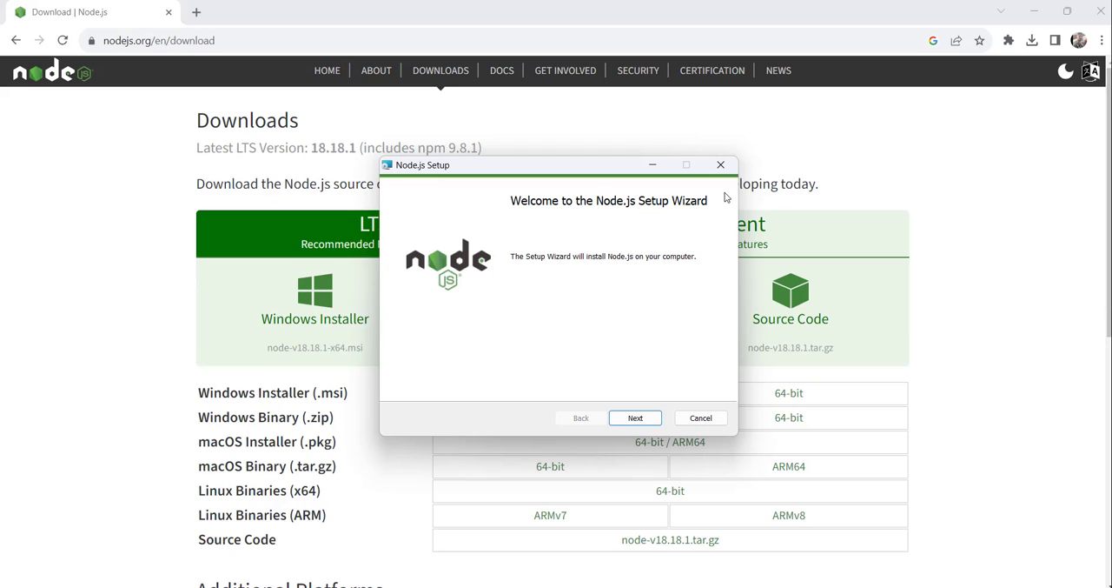
mouse_move(636, 421)
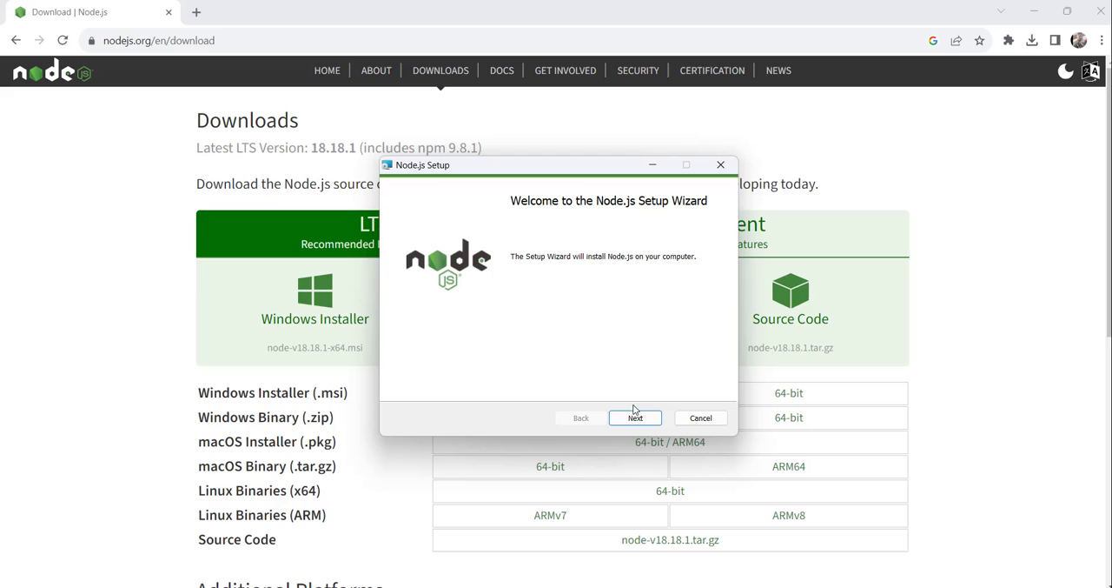
Step: Install Node.js 18.18.1 with default folder and features, skipping native build tools, and finish the wizard
left_click(636, 417)
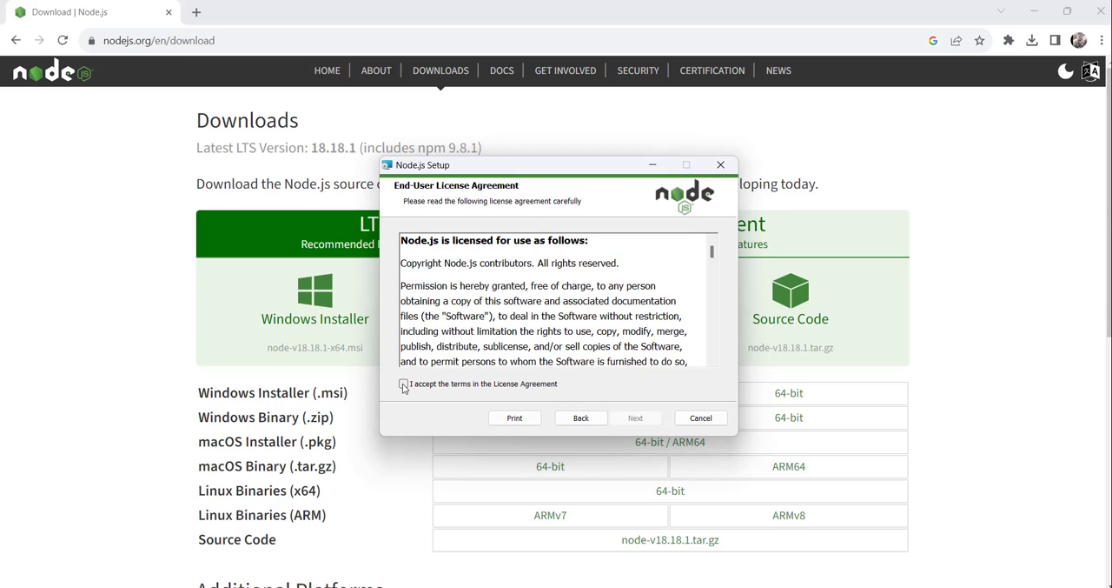
left_click(404, 384)
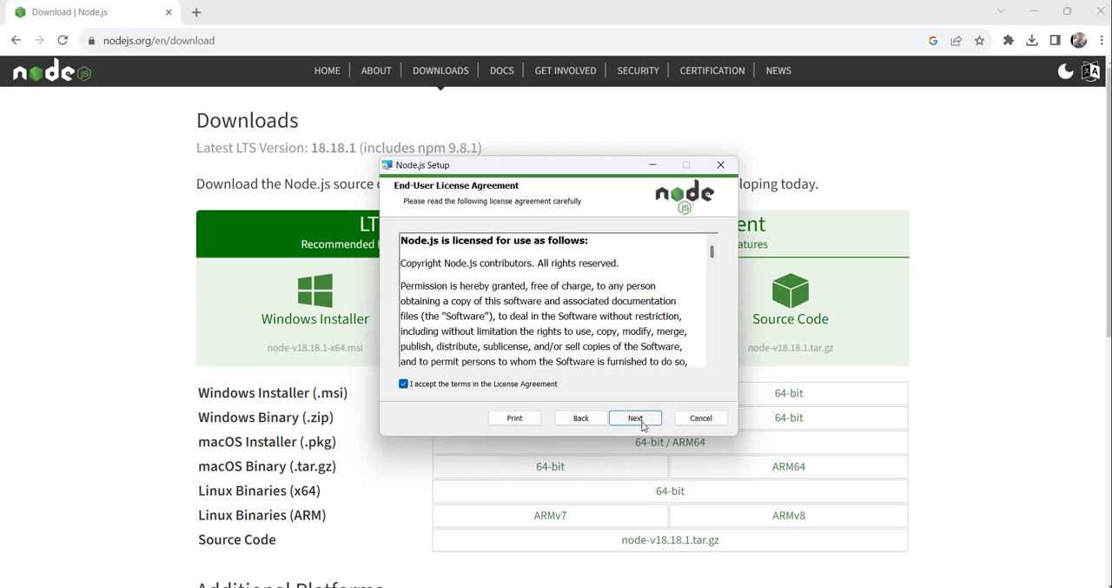
left_click(636, 418)
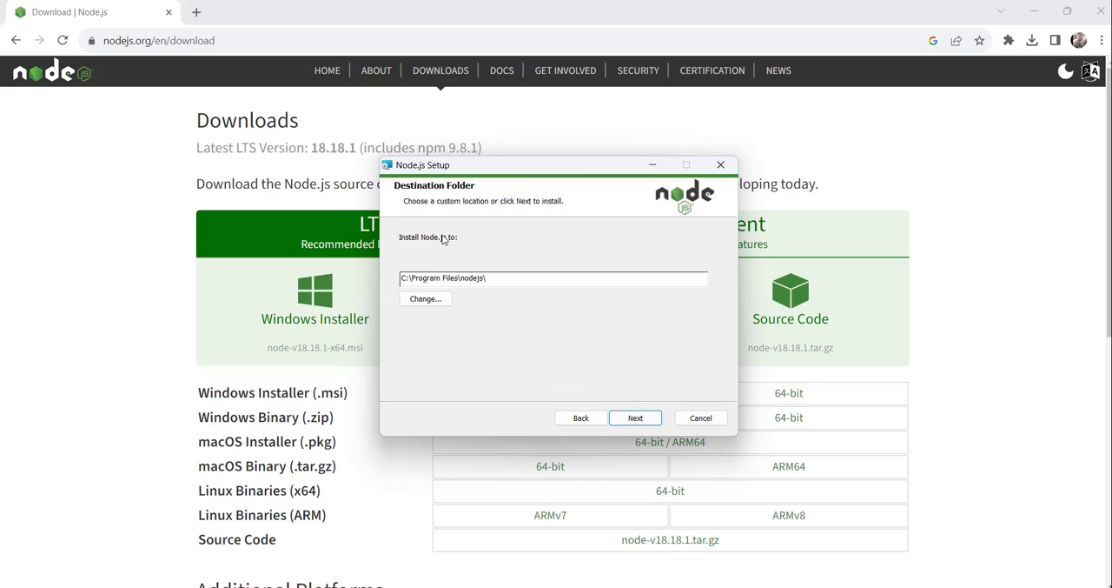
mouse_move(605, 354)
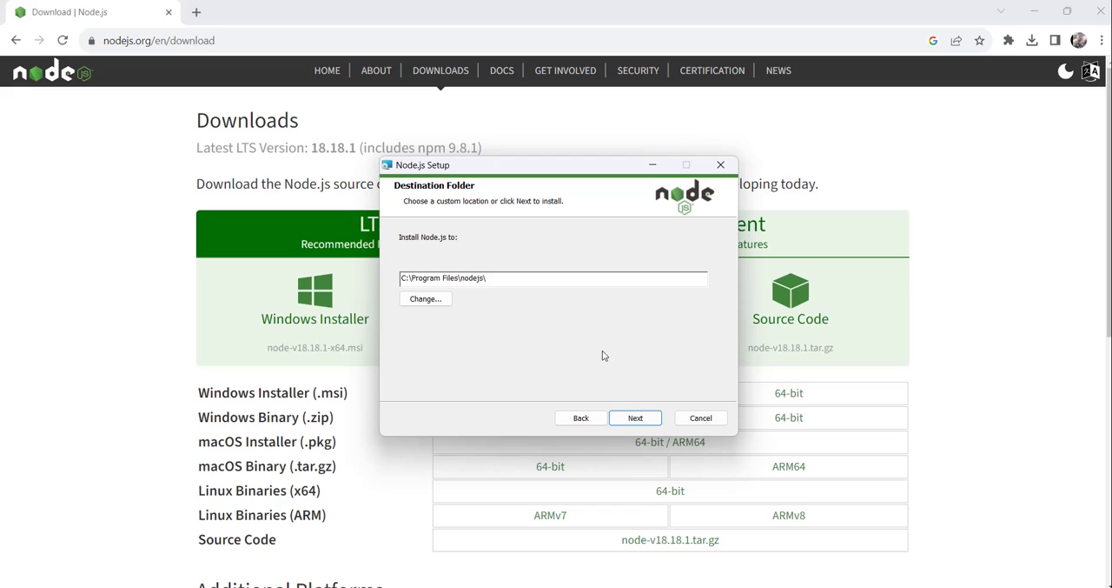
left_click(635, 417)
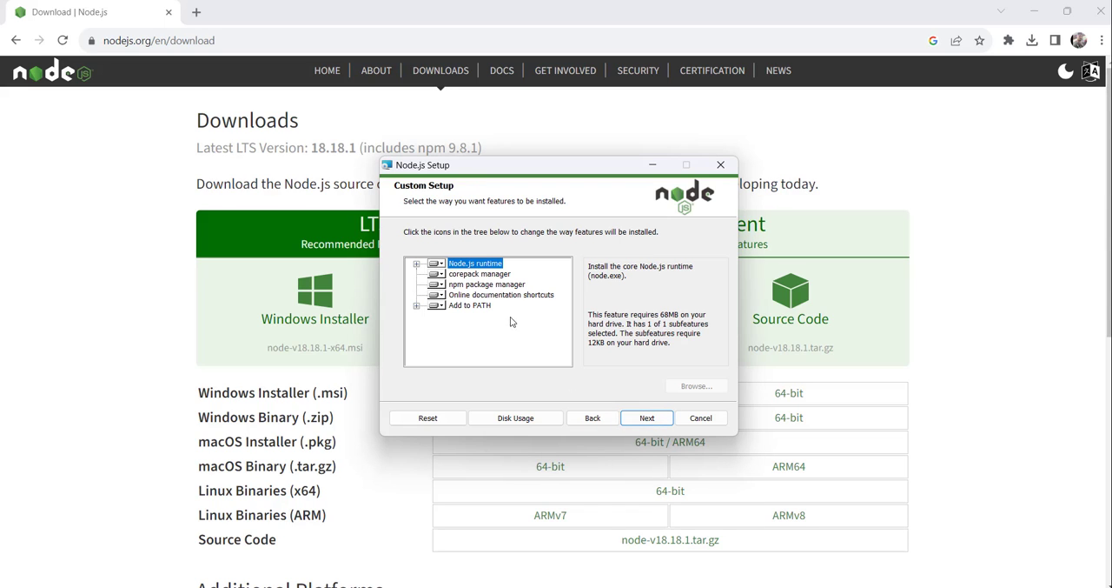
left_click(647, 417)
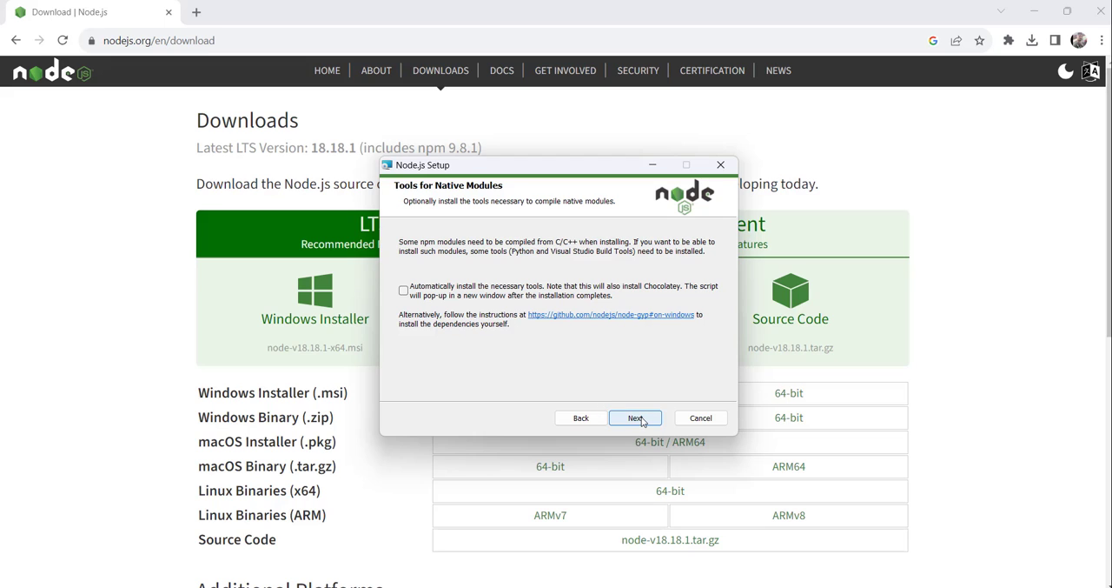
left_click(636, 418)
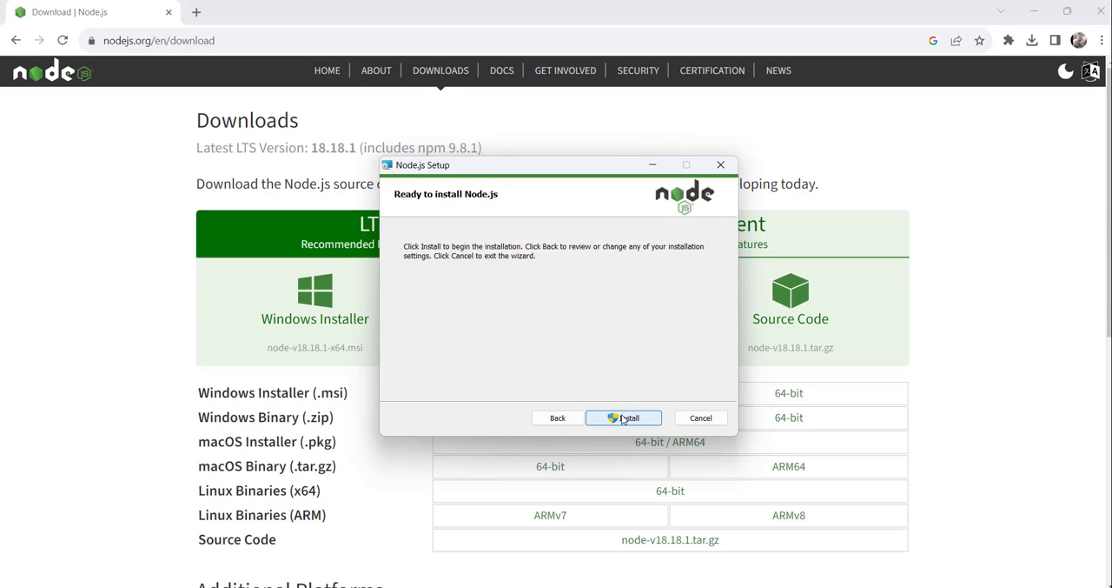
left_click(624, 417)
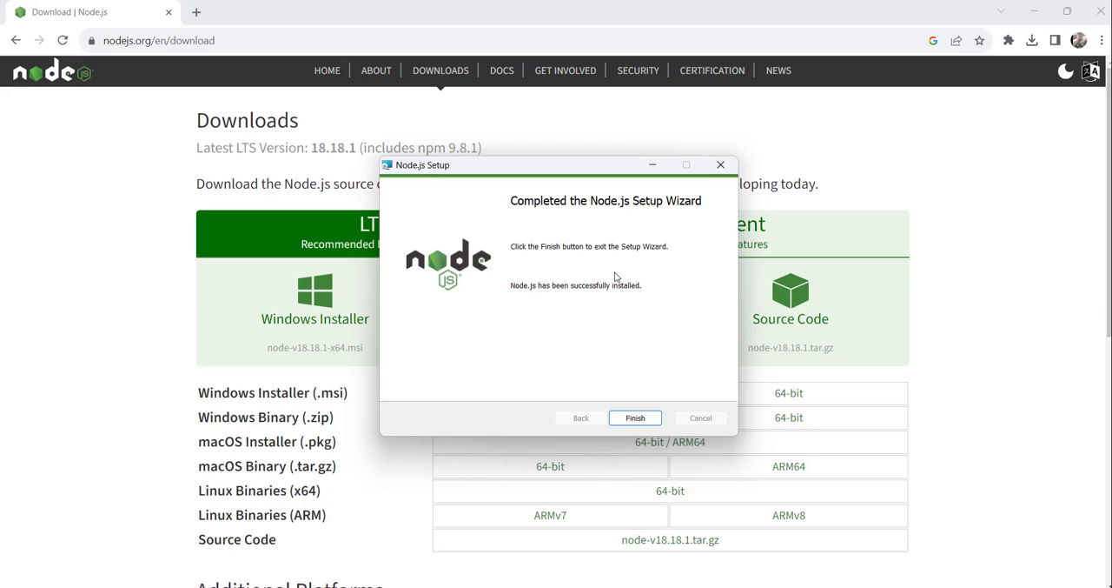
mouse_move(521, 297)
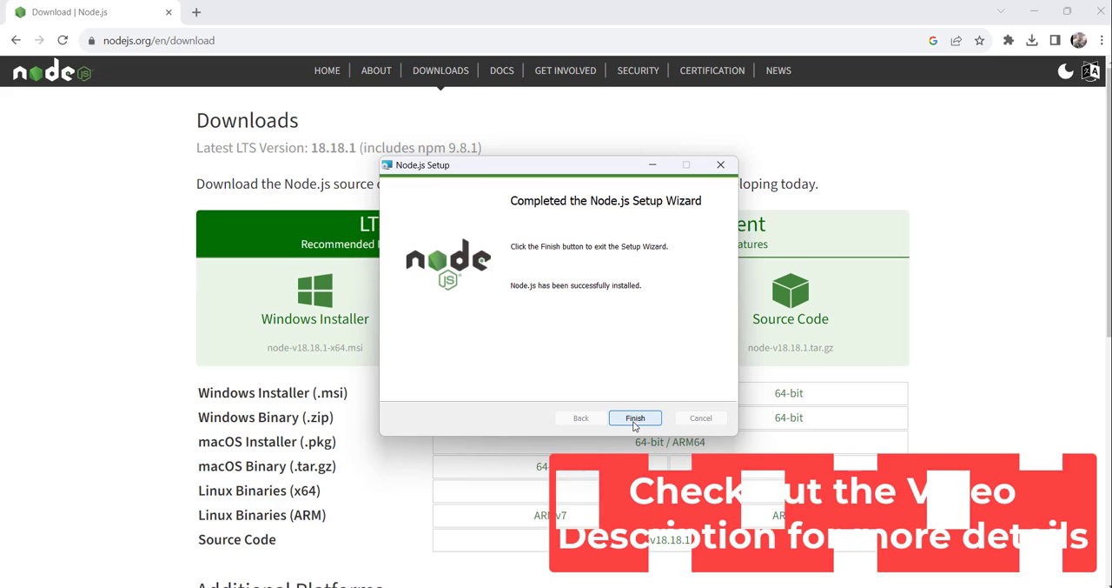
left_click(636, 417)
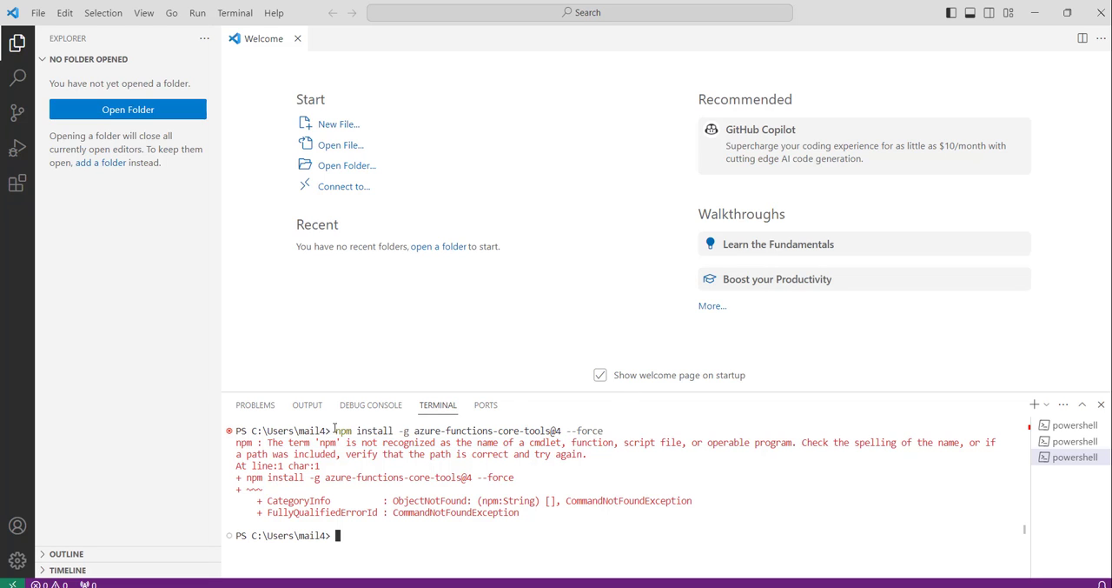
Step: Run npm install -g azure-functions-core-tools@4 --force in a new terminal session
left_click_drag(334, 431, 602, 431)
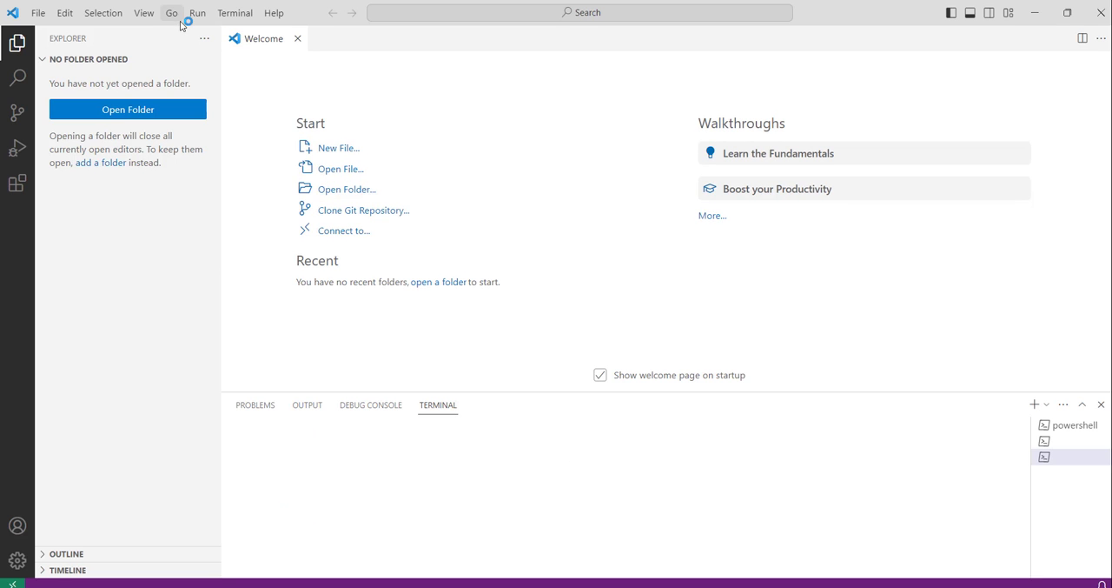
left_click(240, 14)
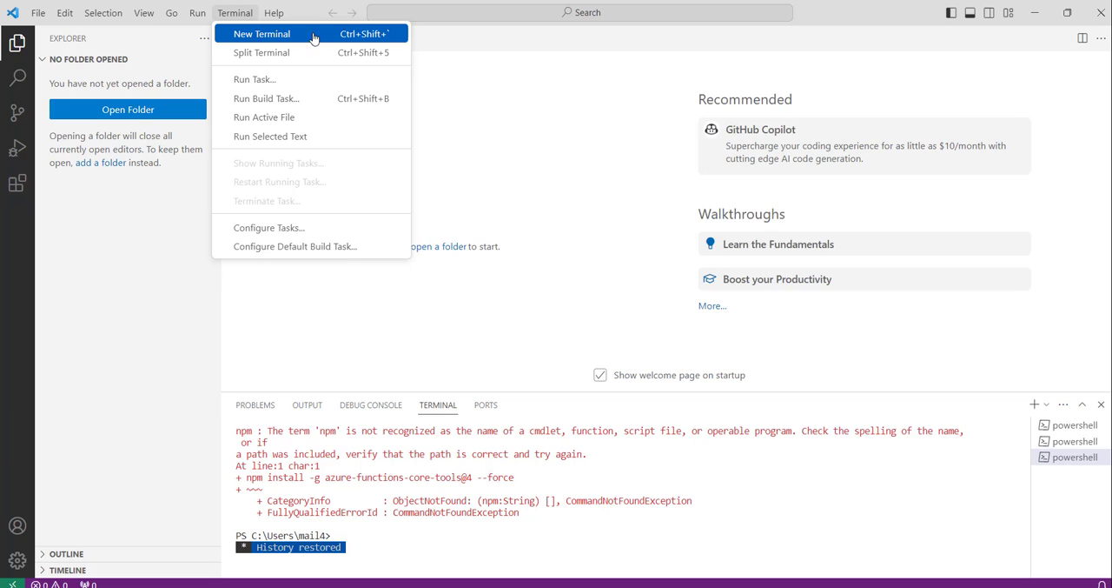
left_click(266, 35)
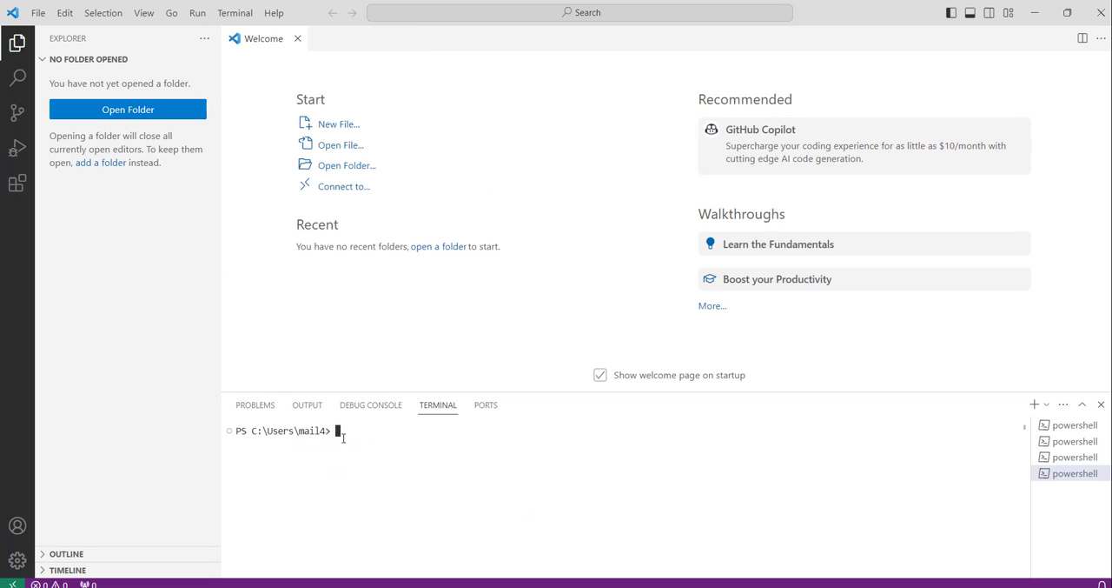
type("npm install -g azure-functions-core-tools@4 --force")
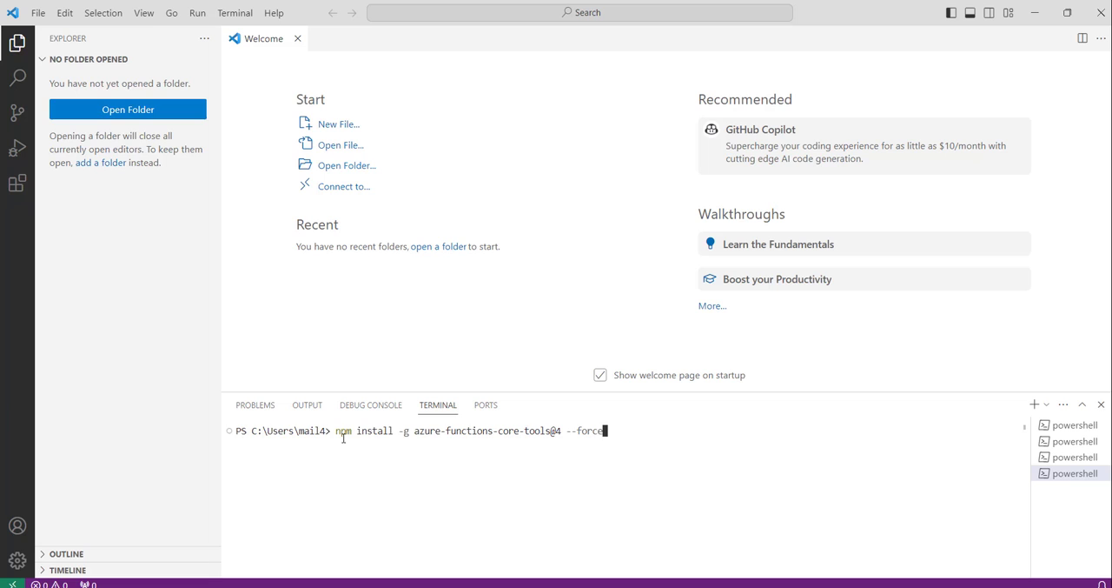
key("Enter")
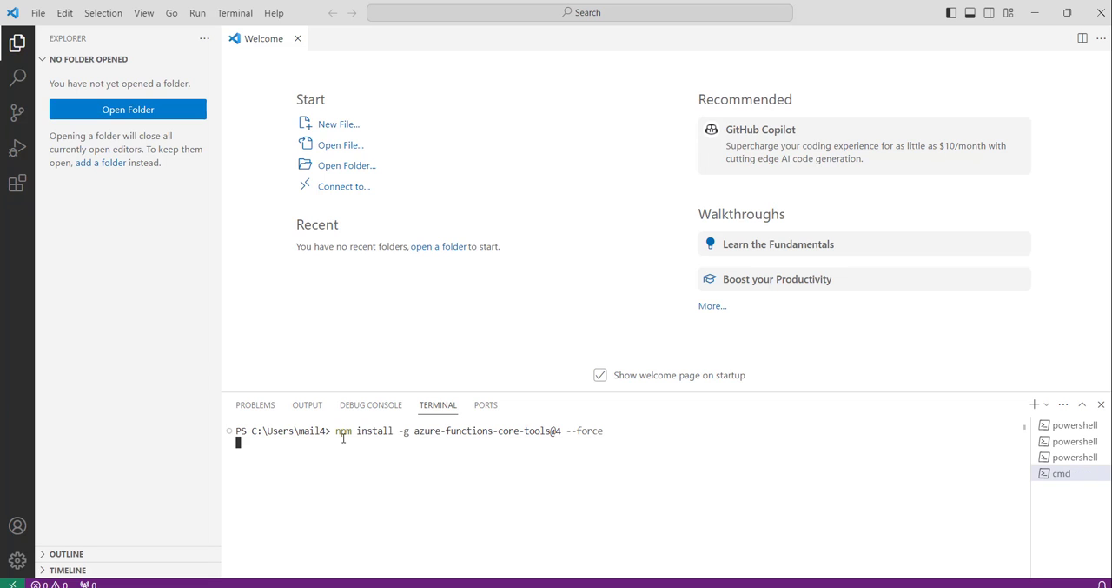